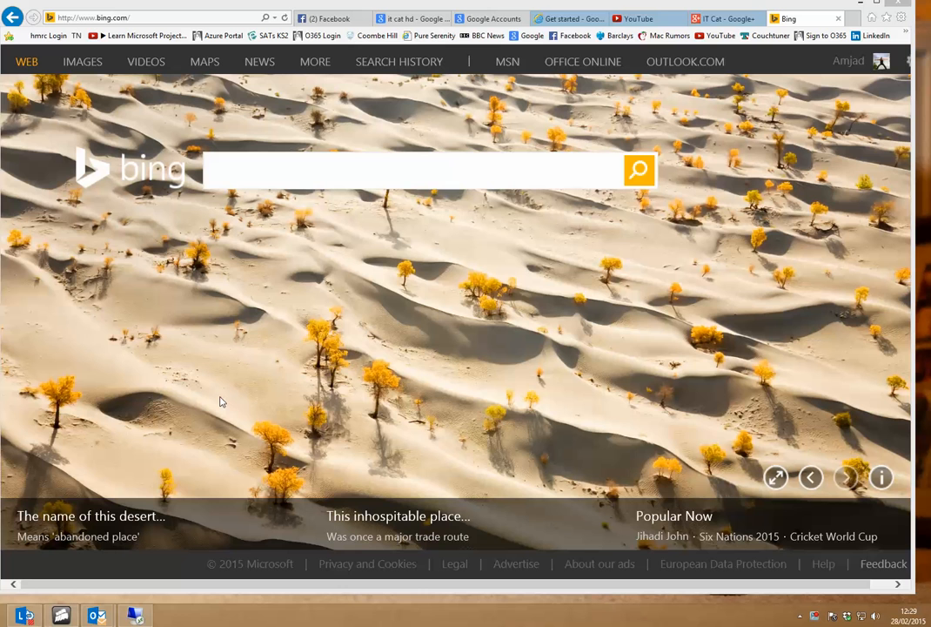
mouse_move(234, 463)
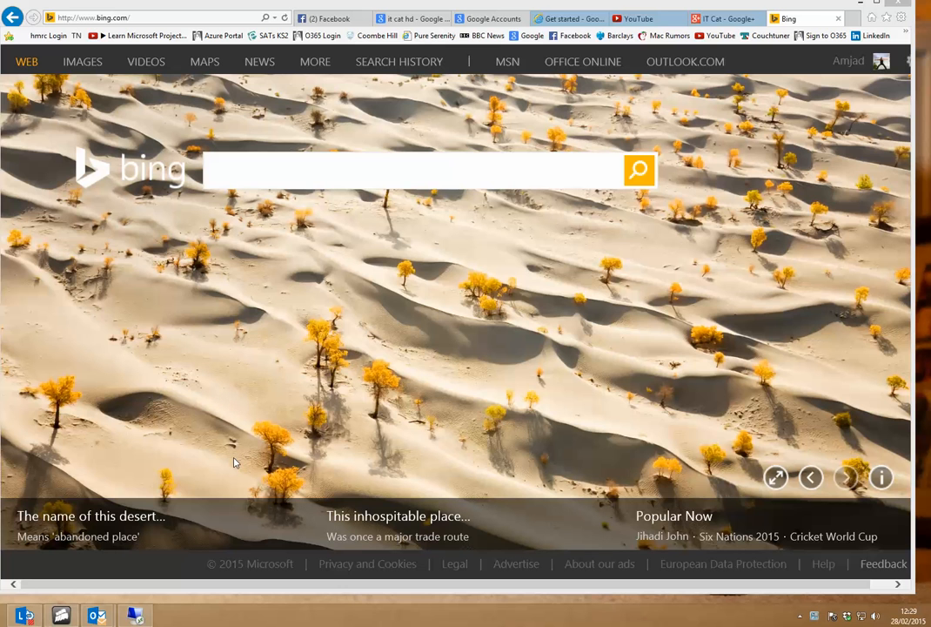
mouse_move(190, 461)
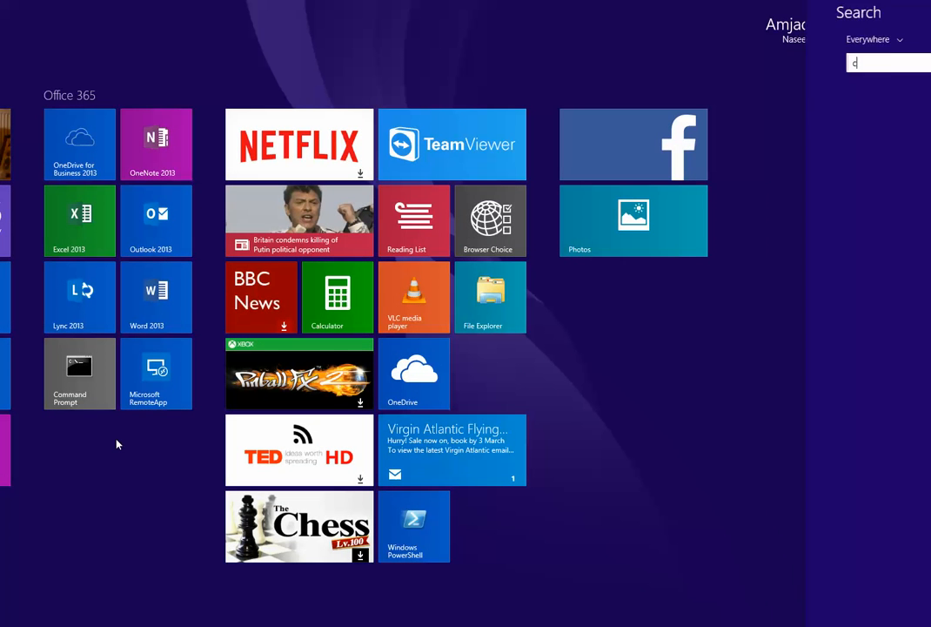
- Open Command Prompt via a cmd search and run ipconfig to find gateway 192.168.0.1
text(cmd)
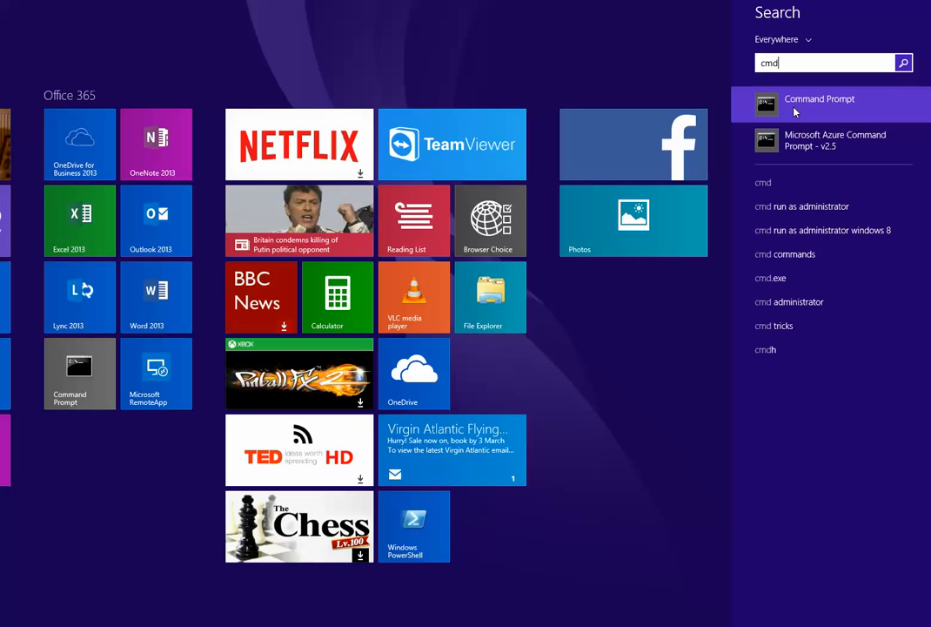
click(818, 104)
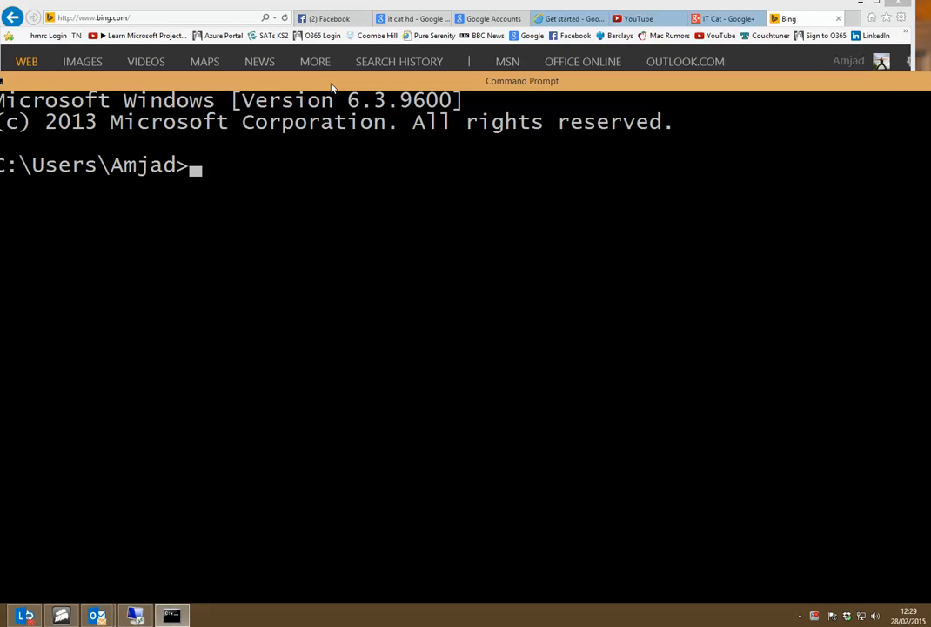
text(ipco)
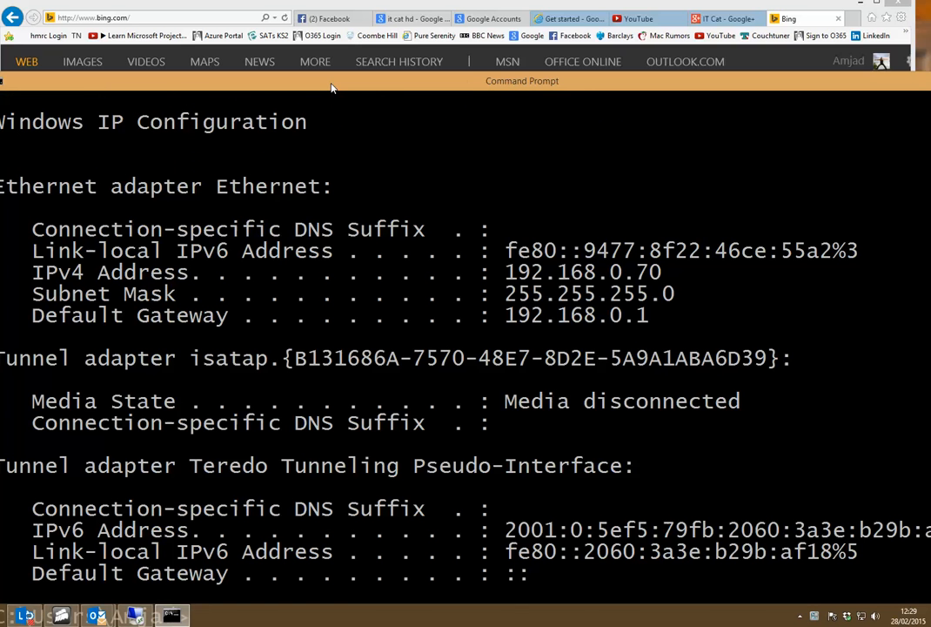
mouse_move(501, 338)
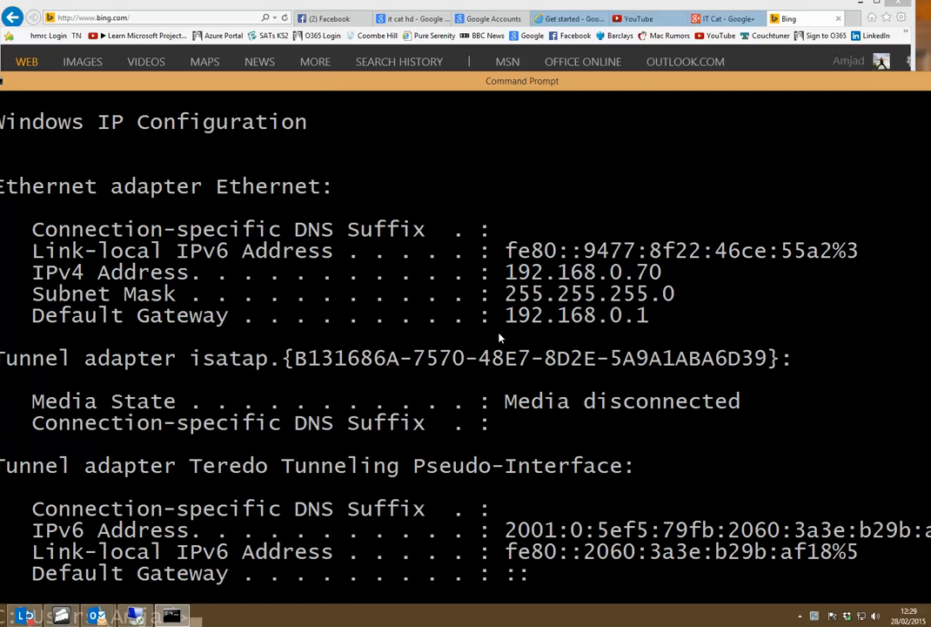
mouse_move(46, 334)
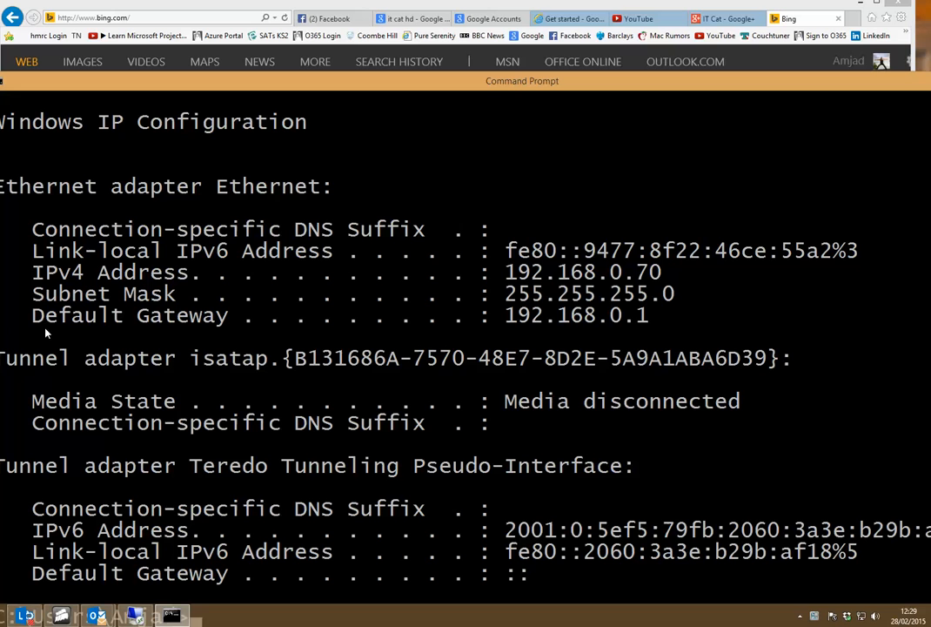
mouse_move(521, 334)
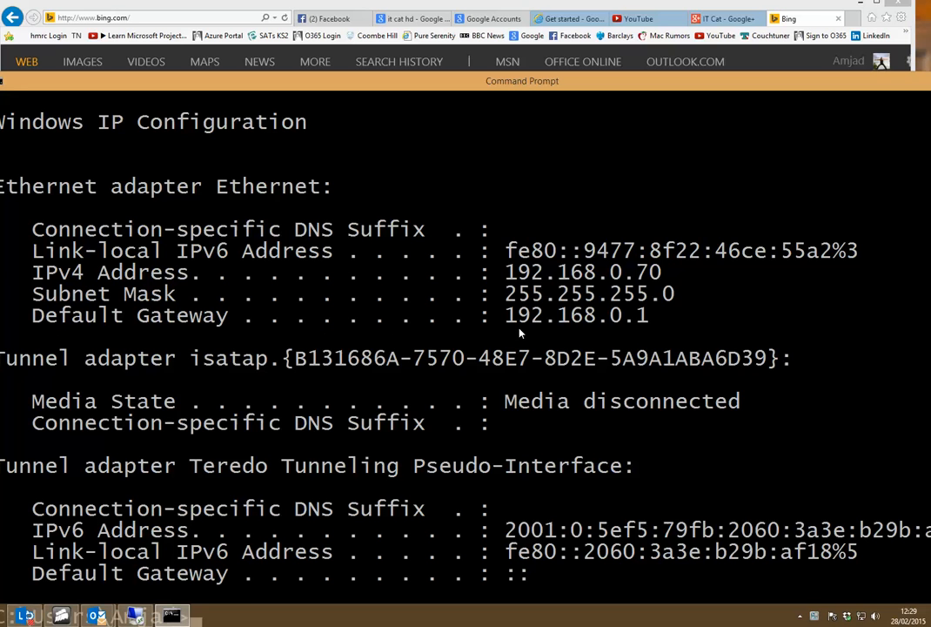
mouse_move(548, 331)
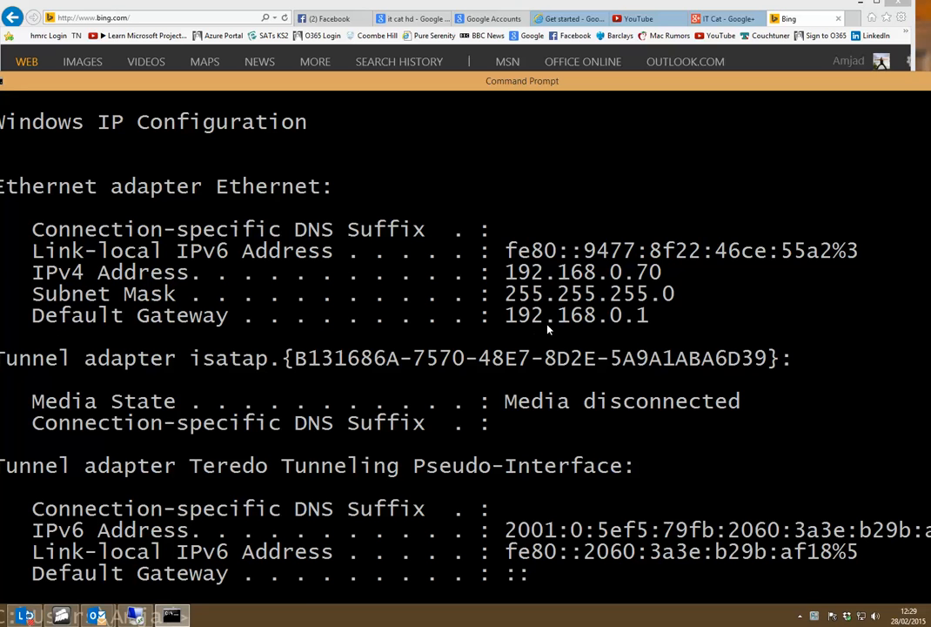
mouse_move(631, 333)
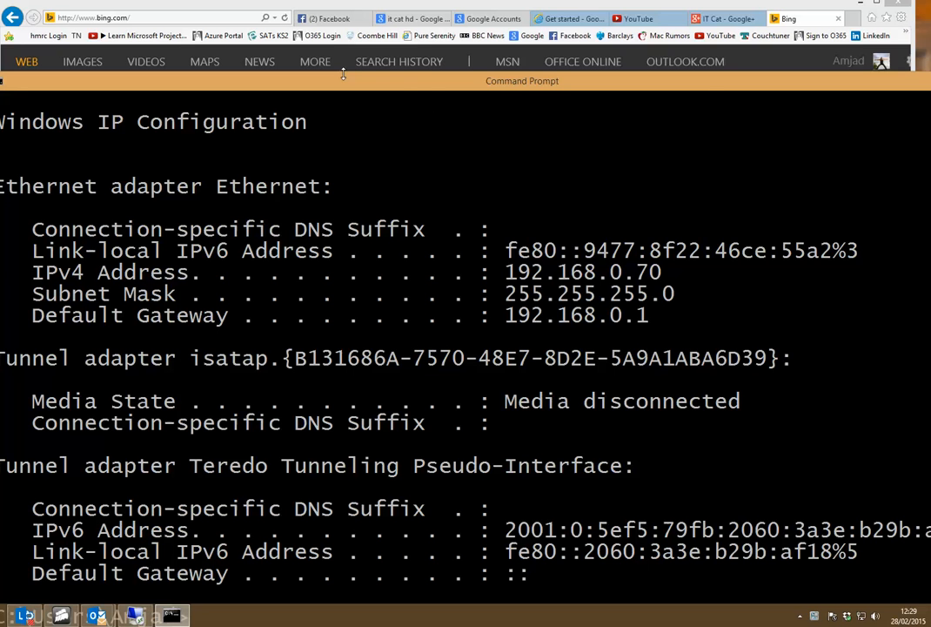
mouse_move(756, 84)
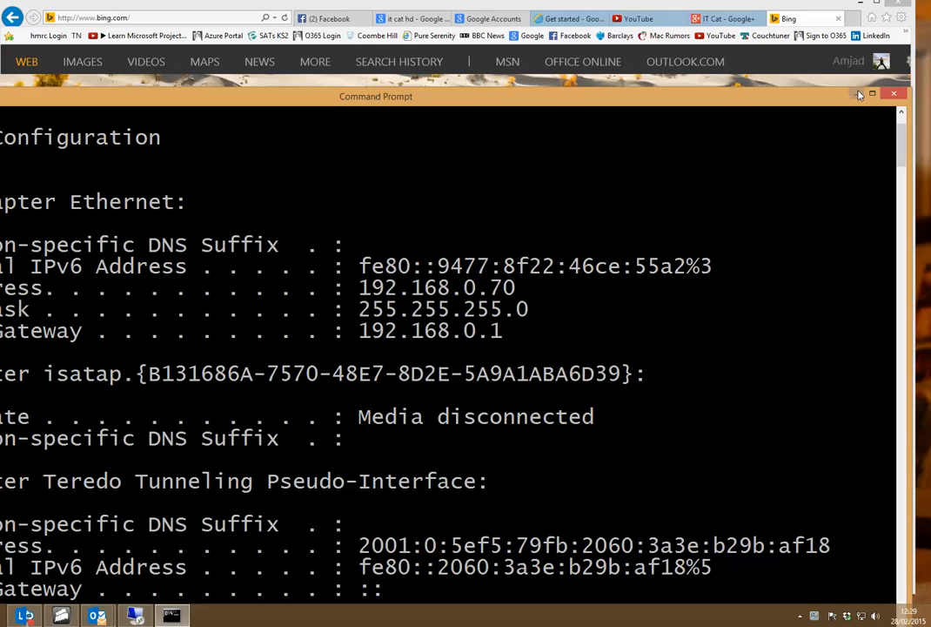
- Minimise Command Prompt and browse to the router address 192.168.0.1 in Internet Explorer
click(895, 94)
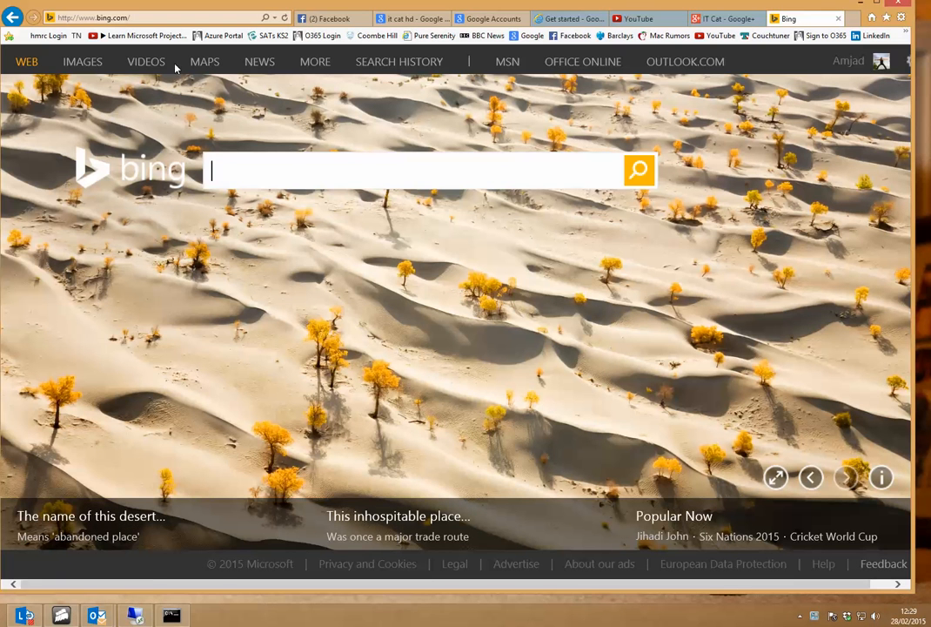
click(131, 18)
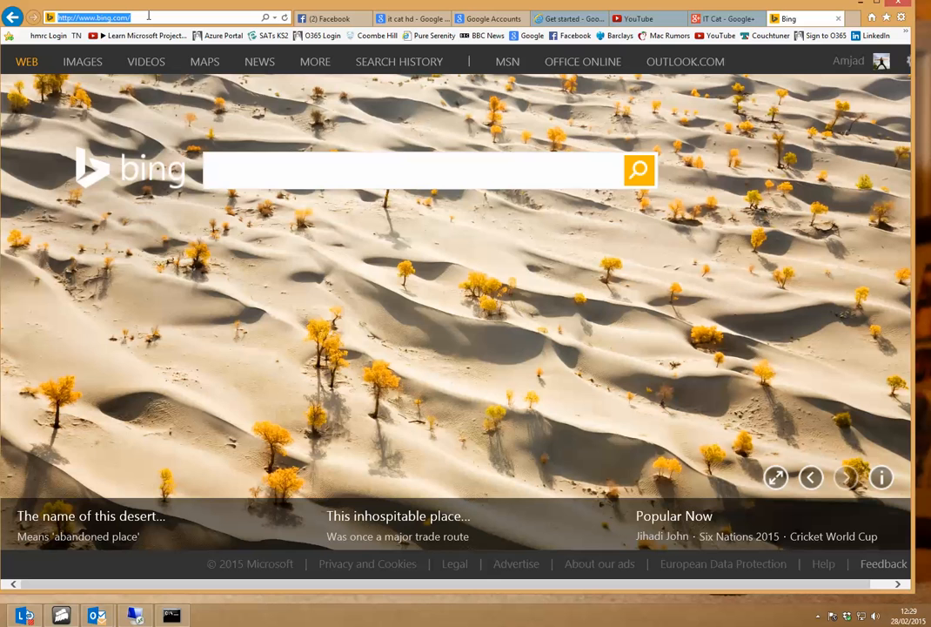
text(192.168.0.17)
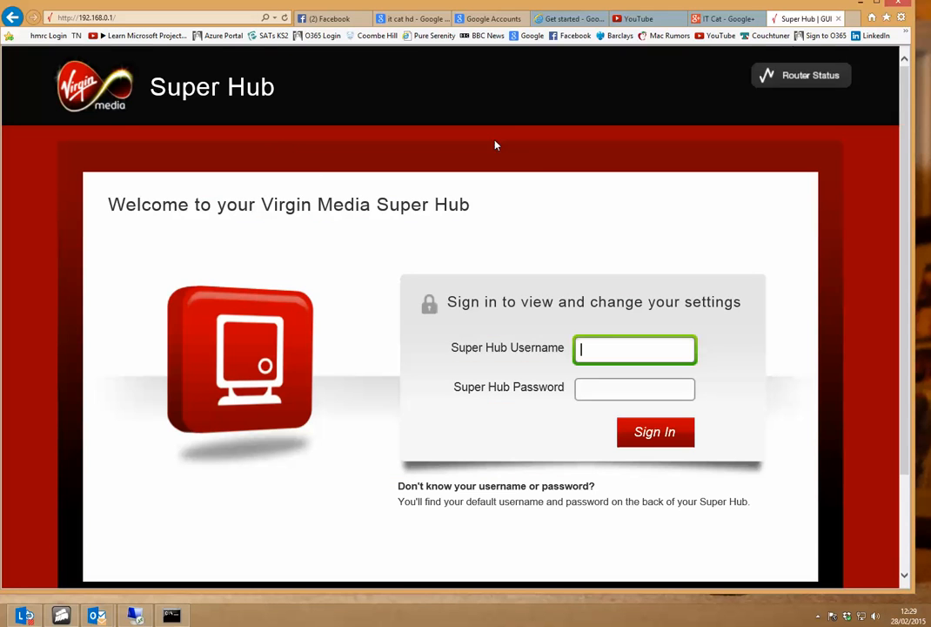
mouse_move(601, 349)
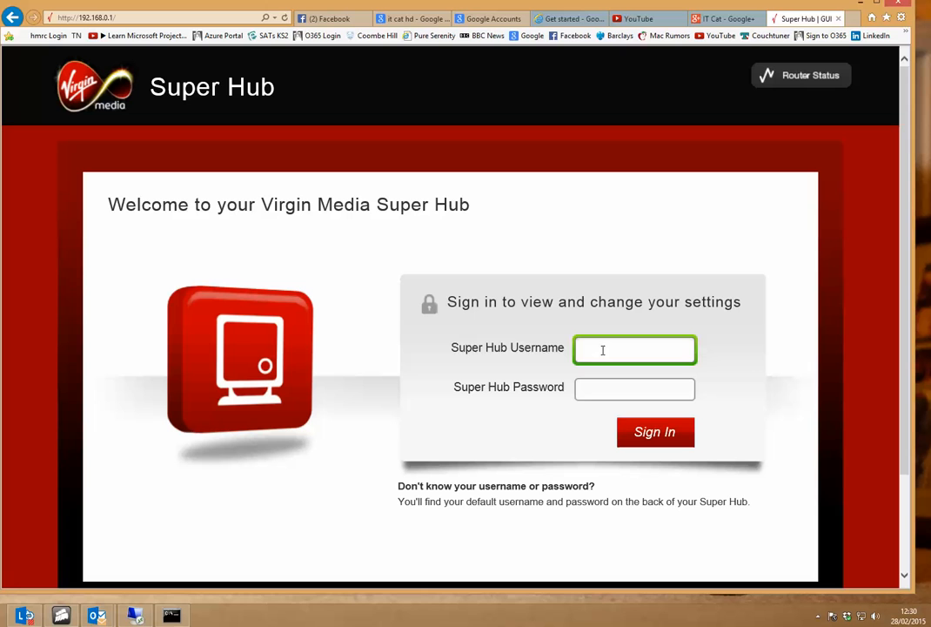
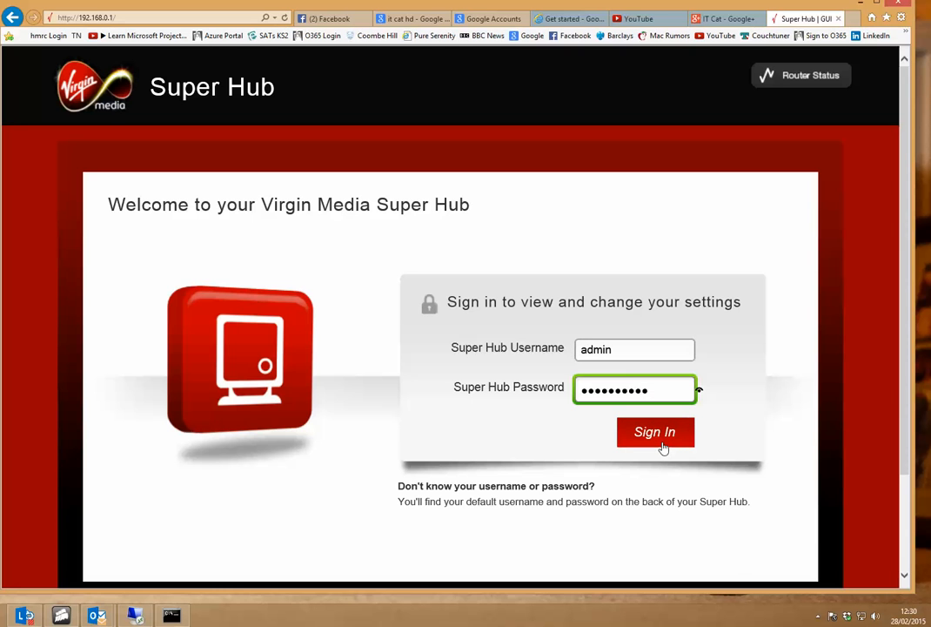
click(656, 432)
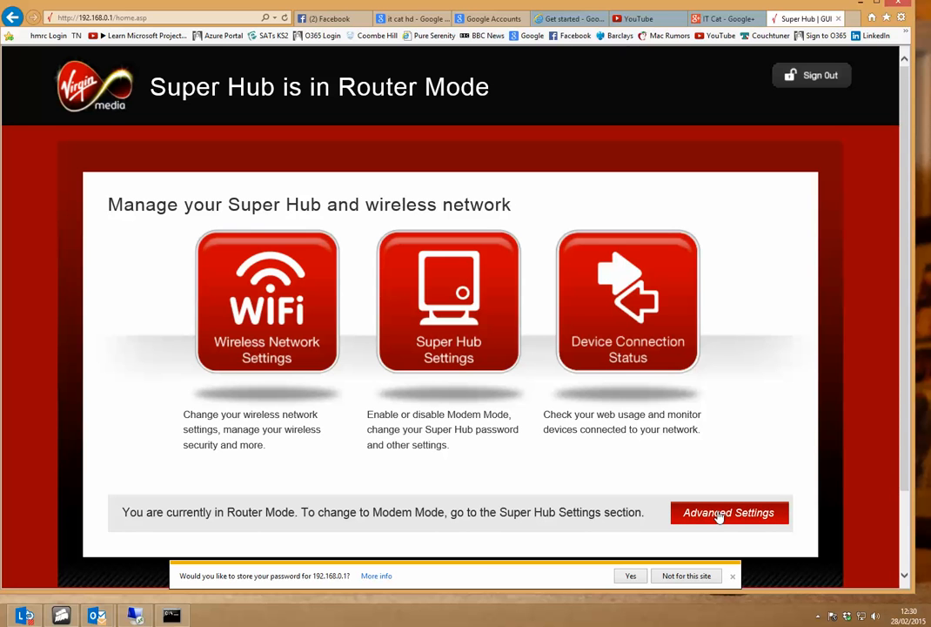
click(728, 511)
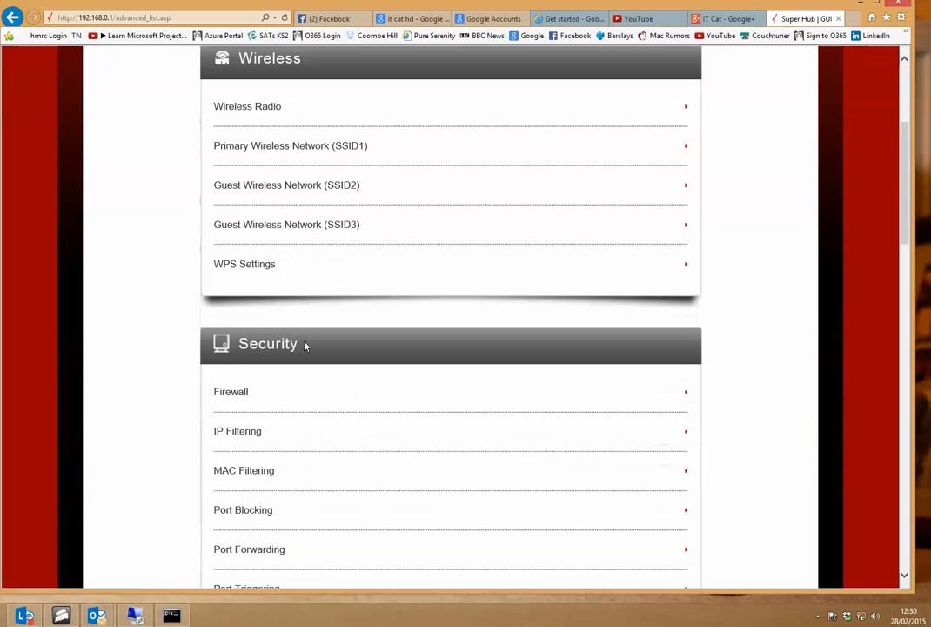
scroll(down, 3)
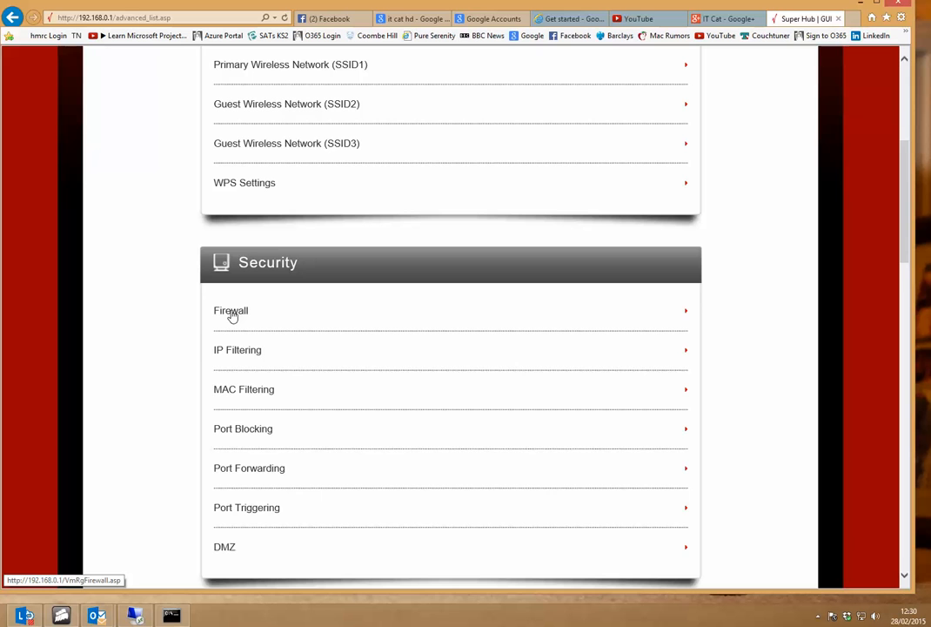
click(230, 311)
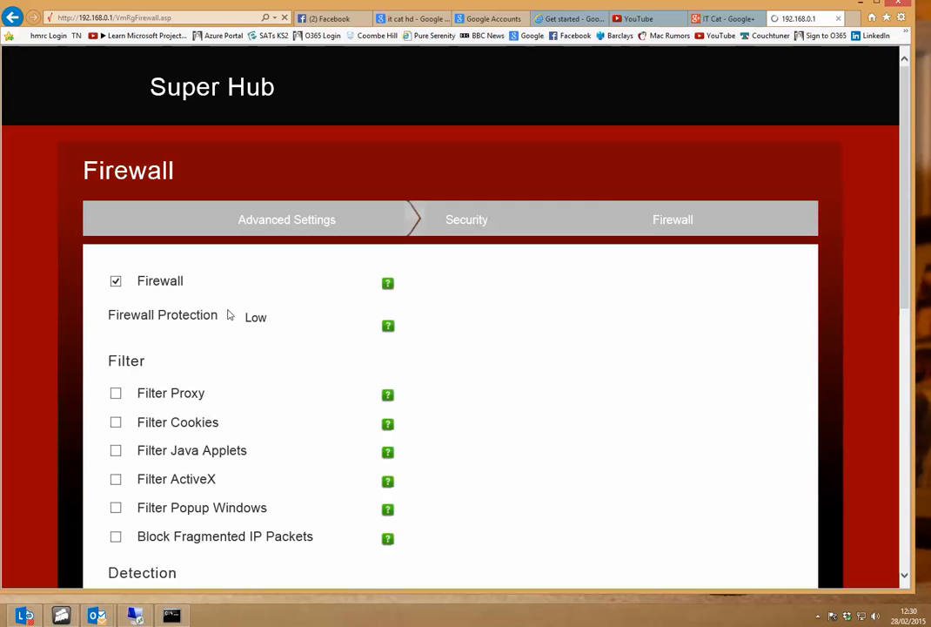
- Tick IPSec, PPTP and Multicast Pass-Through, apply, and confirm with Yes
scroll(down, 3)
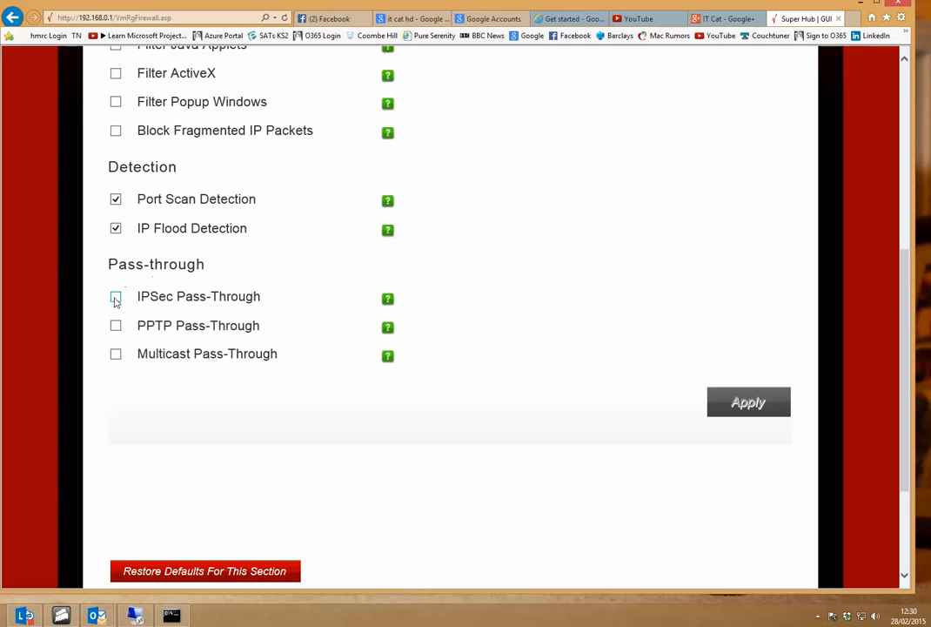
click(115, 296)
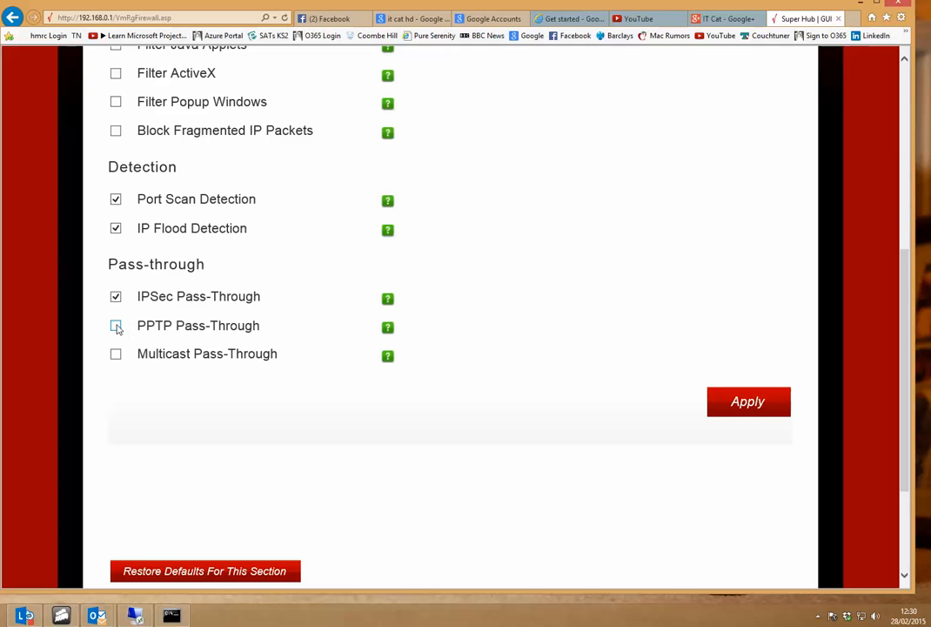
click(116, 324)
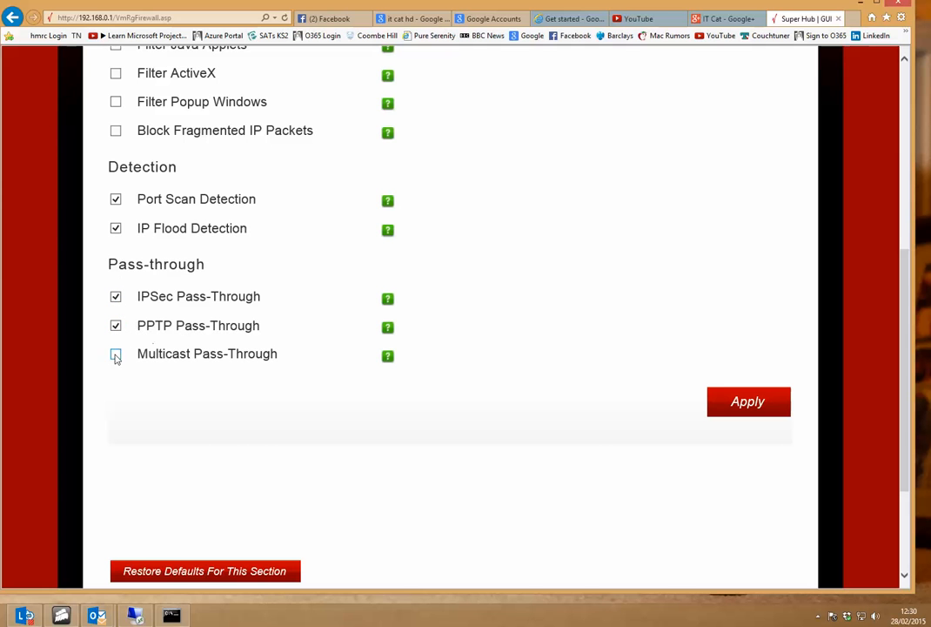
click(115, 354)
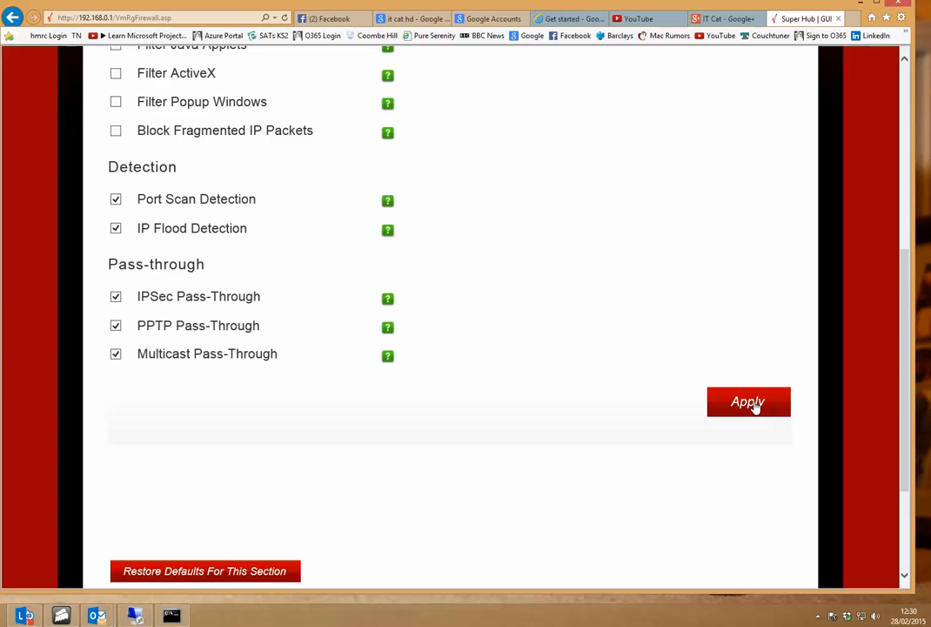
click(748, 401)
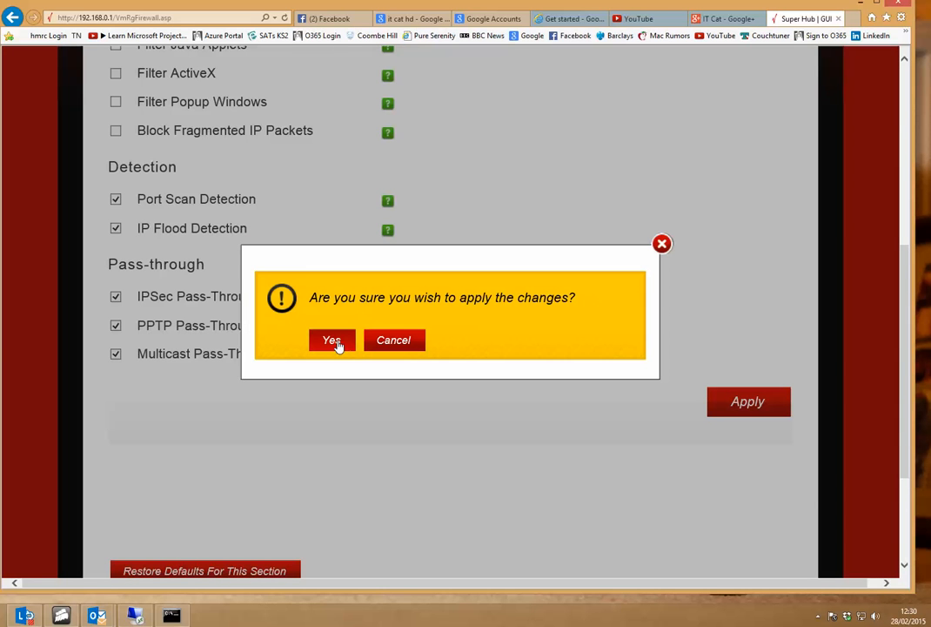
click(332, 339)
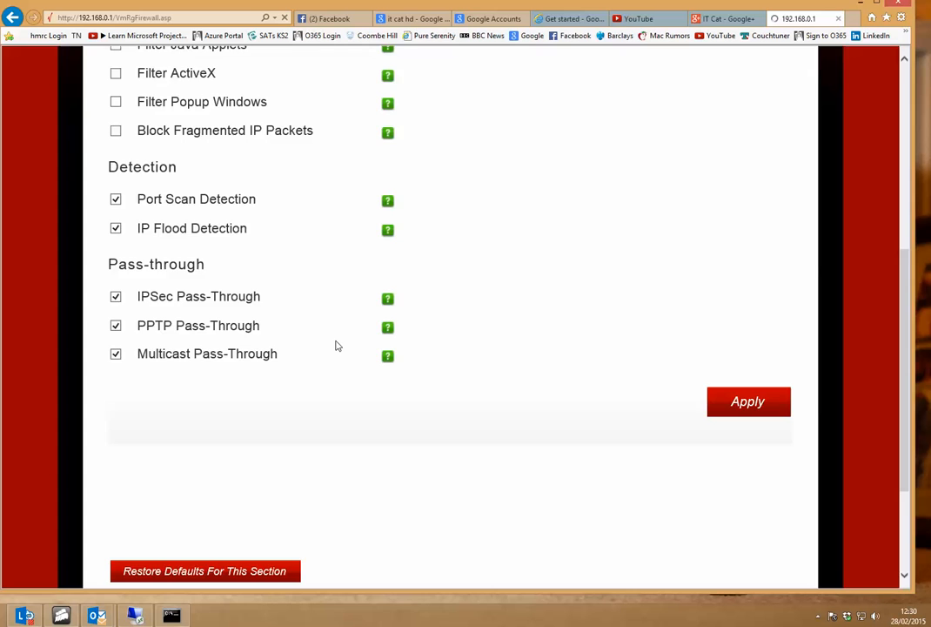
scroll(up, 3)
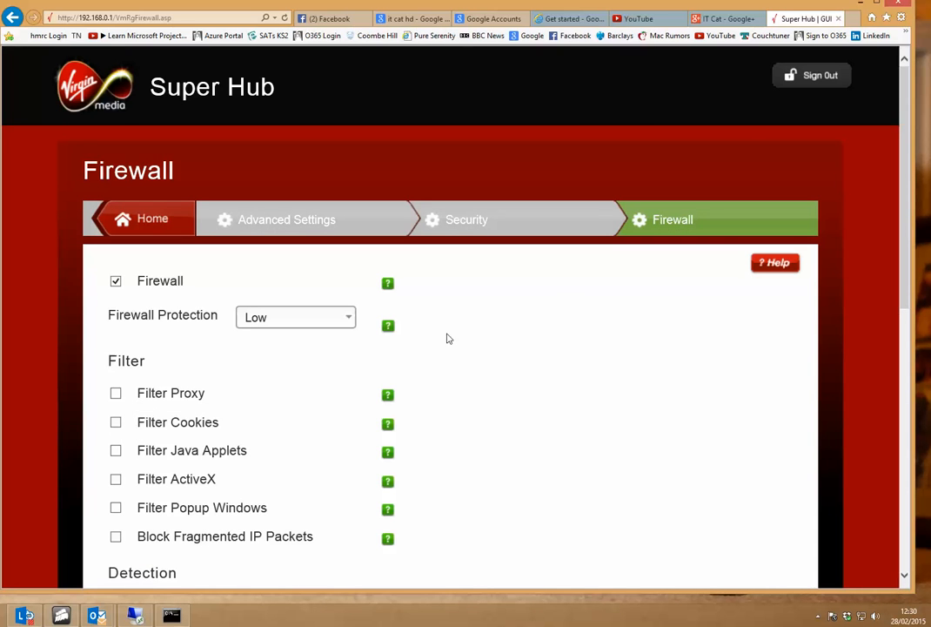
mouse_move(811, 75)
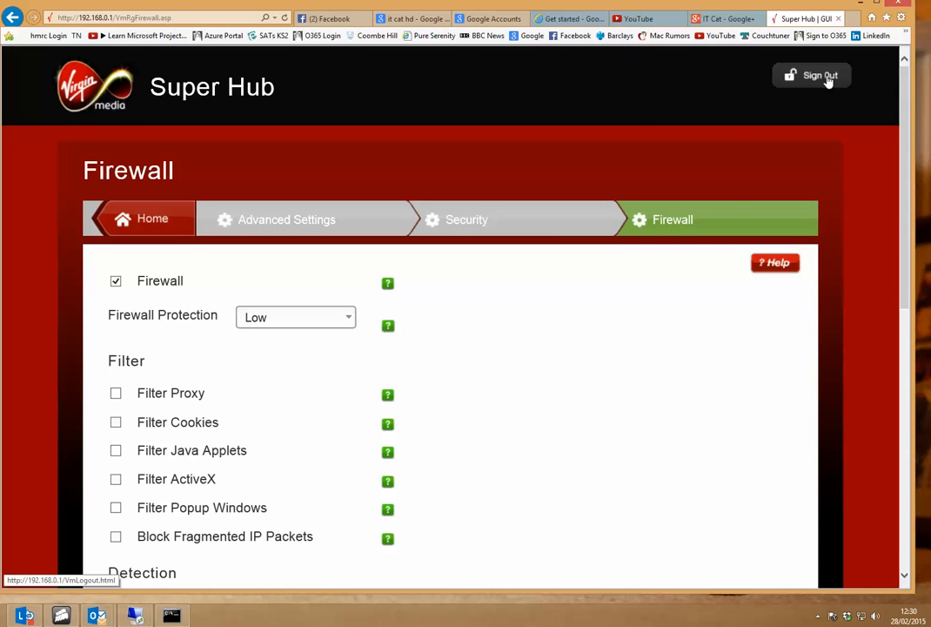
- Sign out of the Super Hub web interface
click(811, 75)
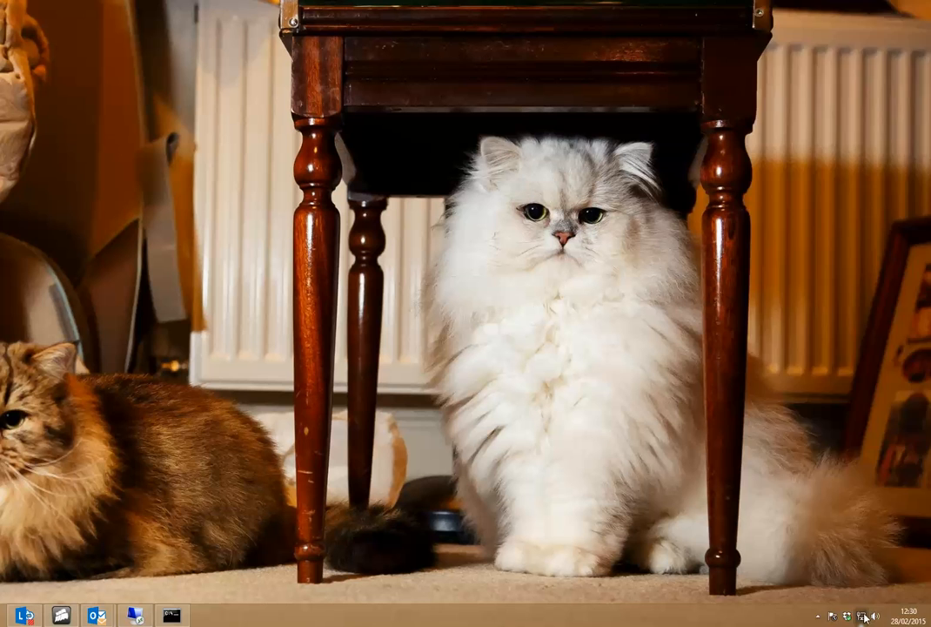
- Connect to TEST-VPN from the Networks charm opened via the tray icon
click(866, 614)
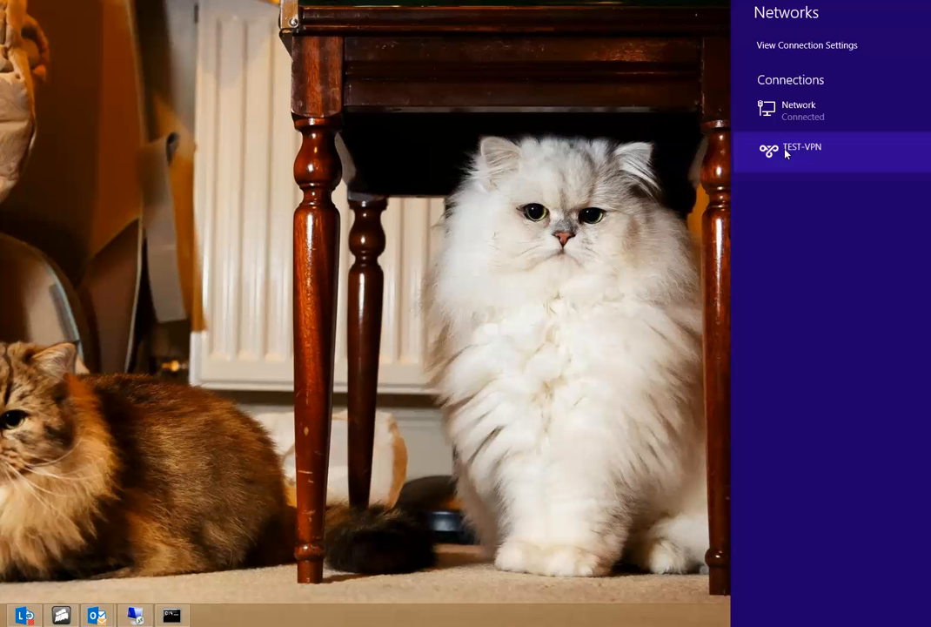
click(801, 146)
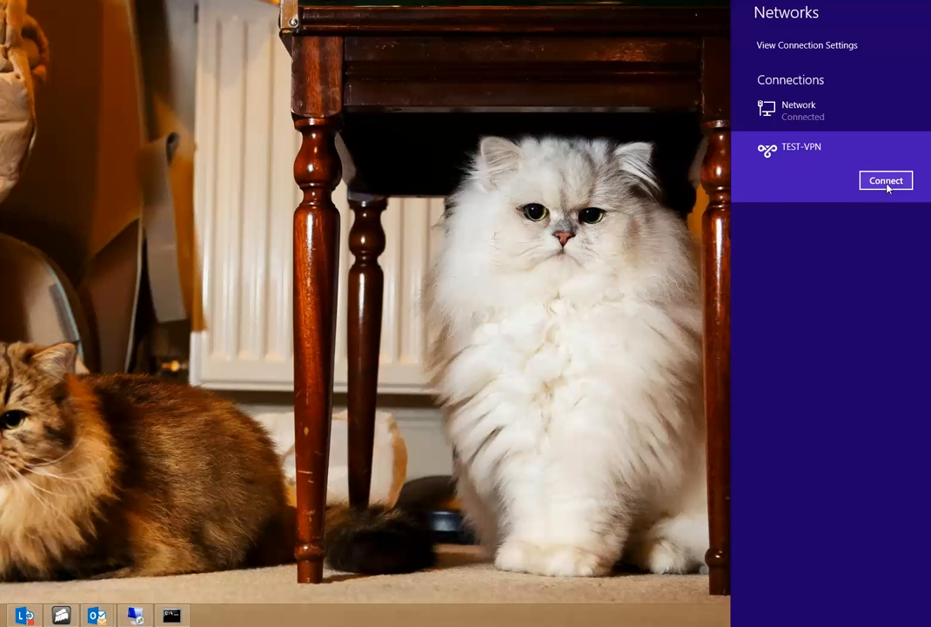
click(886, 181)
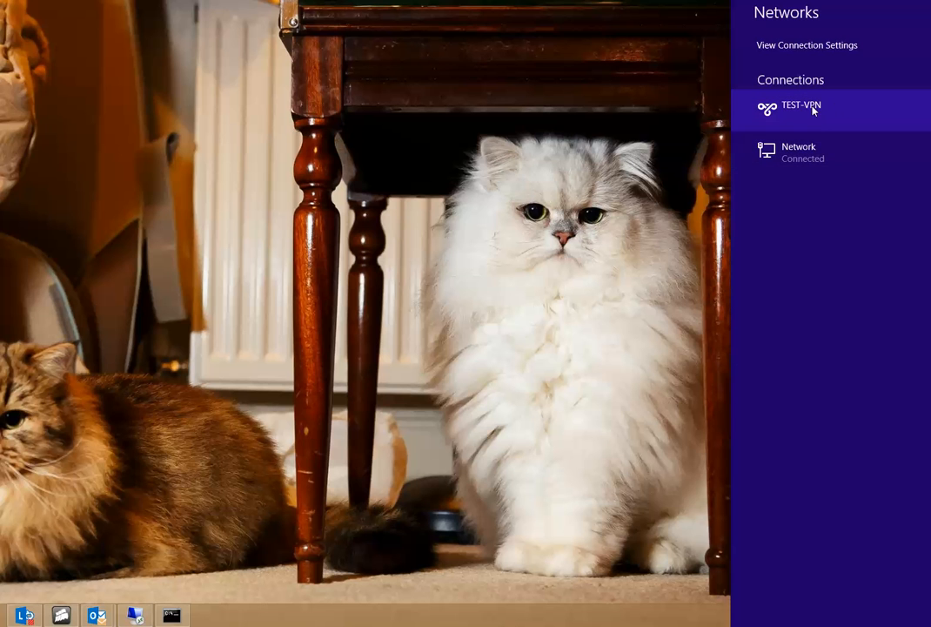
mouse_move(819, 126)
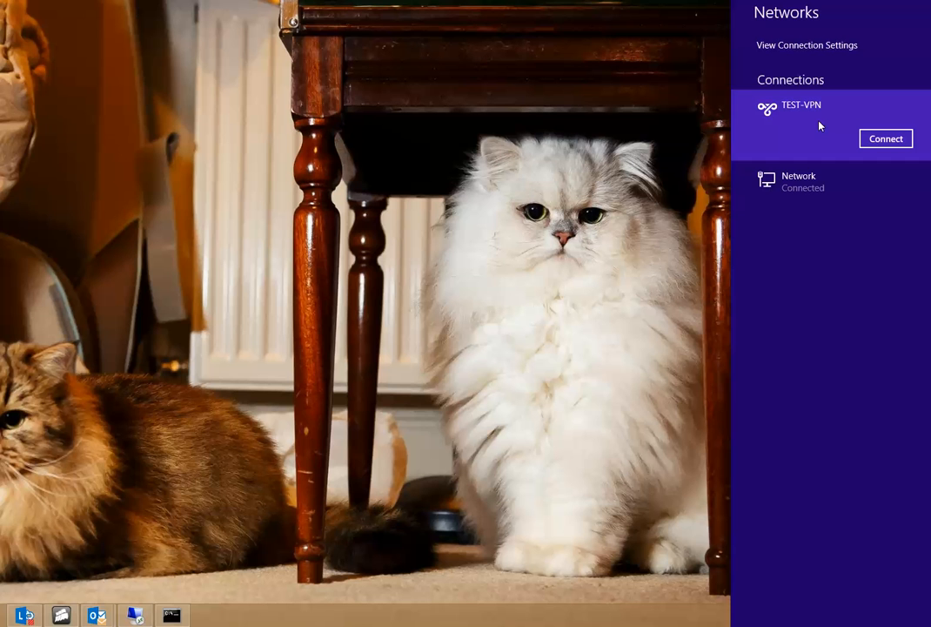
mouse_move(791, 60)
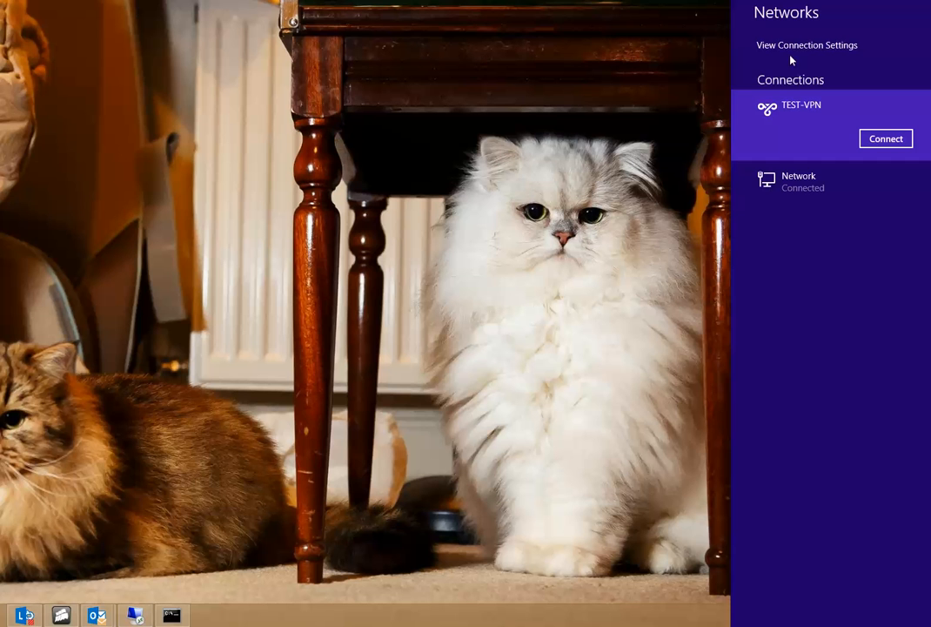